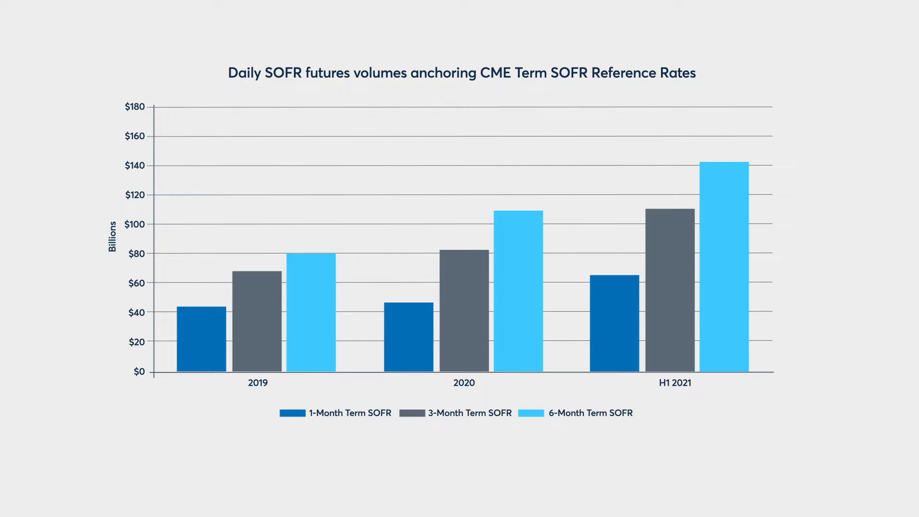
scroll(down, 3)
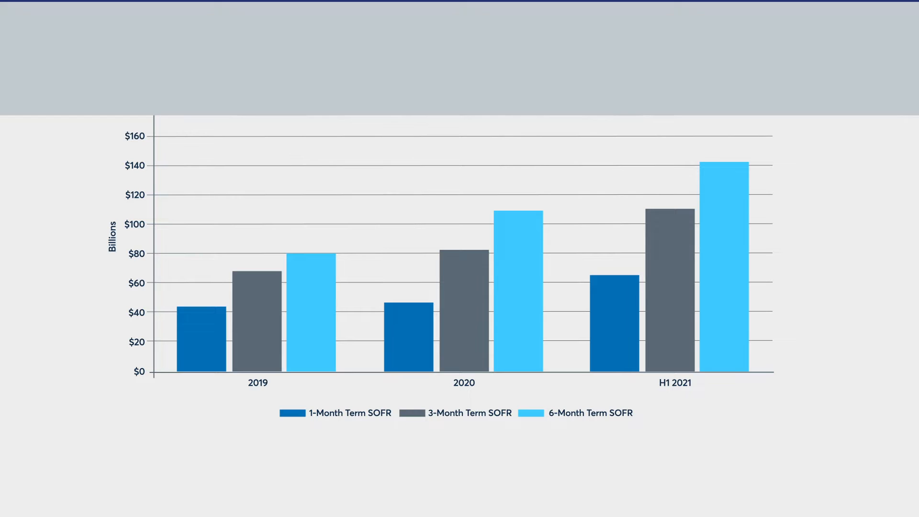